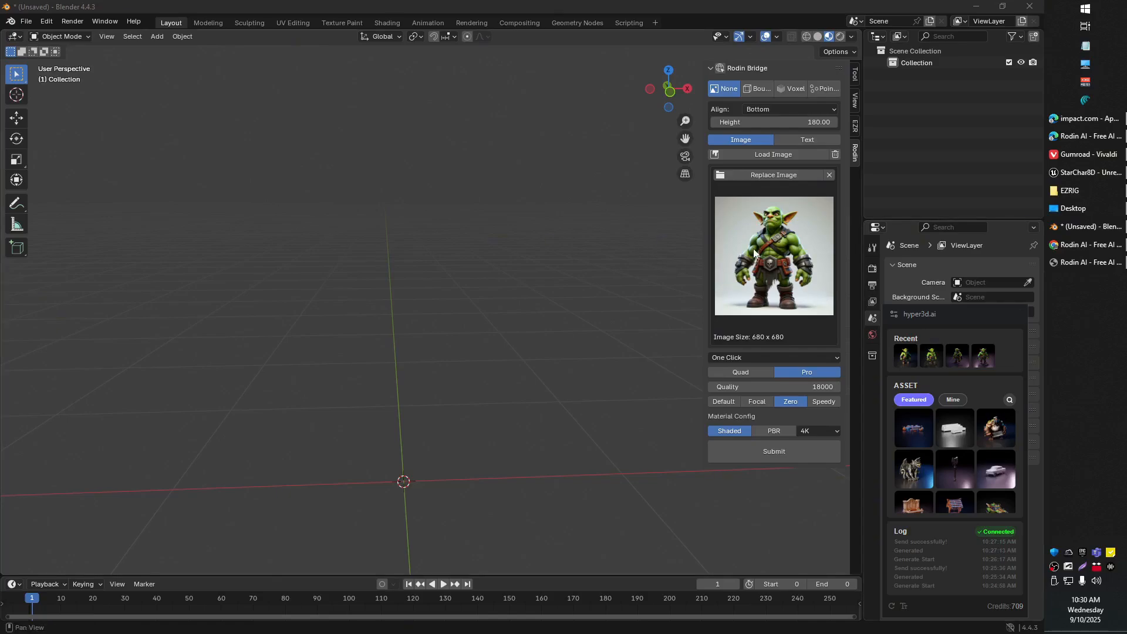
{"action": "mouse_move", "coordinate": [1089, 244]}
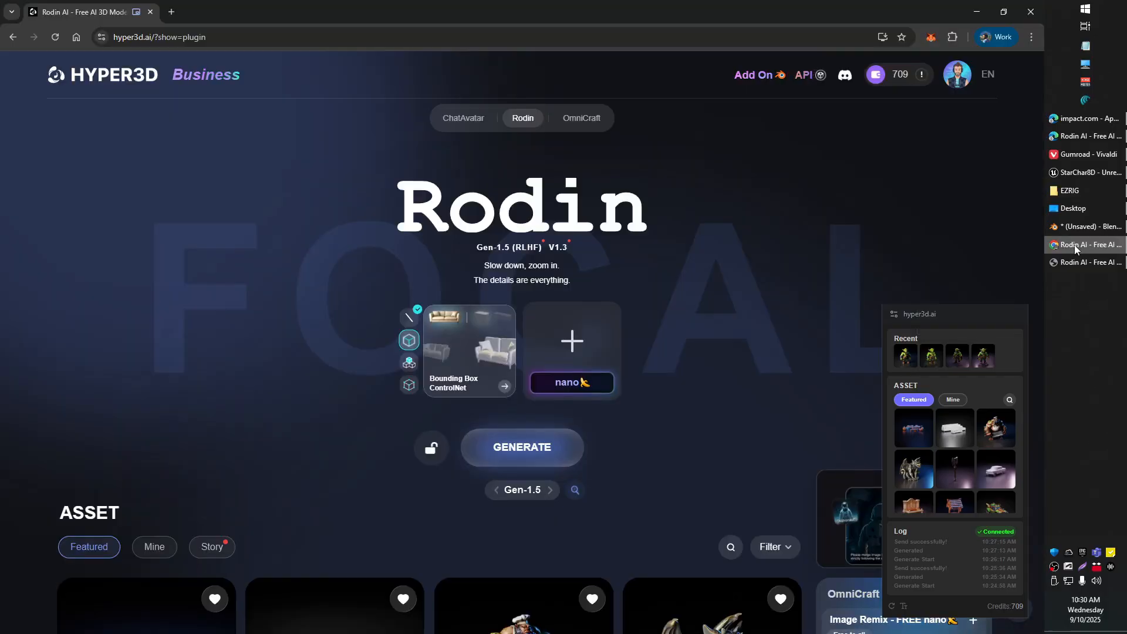
Review the Hyper3D Rodin web page in the browser, then return to Blender with the goblin image loaded
{"action": "left_click", "coordinate": [408, 362]}
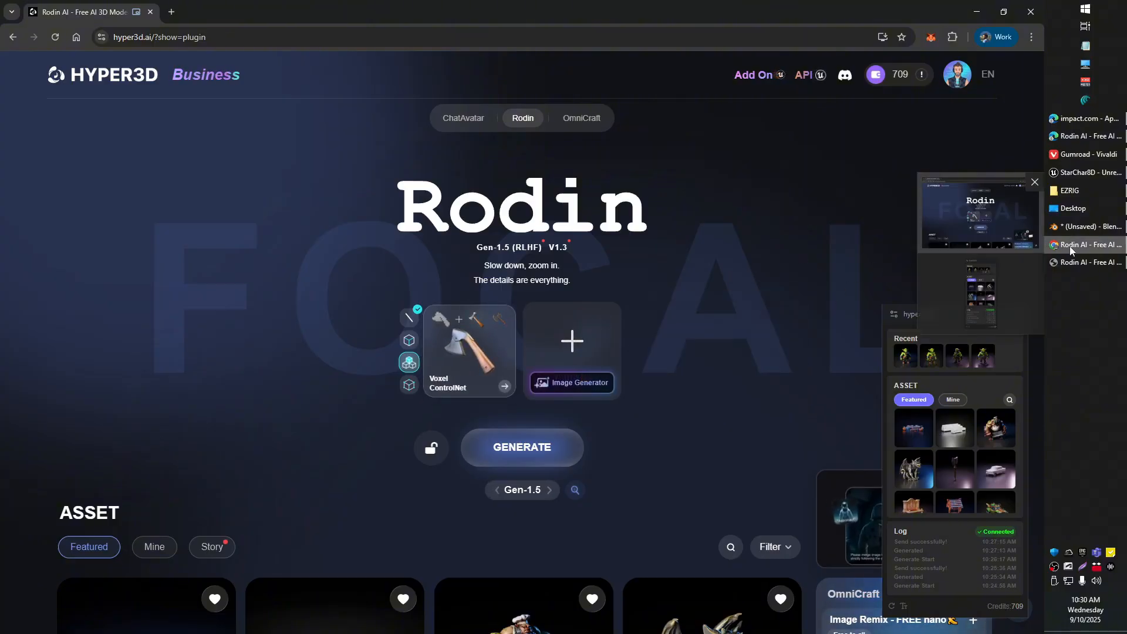
{"action": "left_click", "coordinate": [753, 75]}
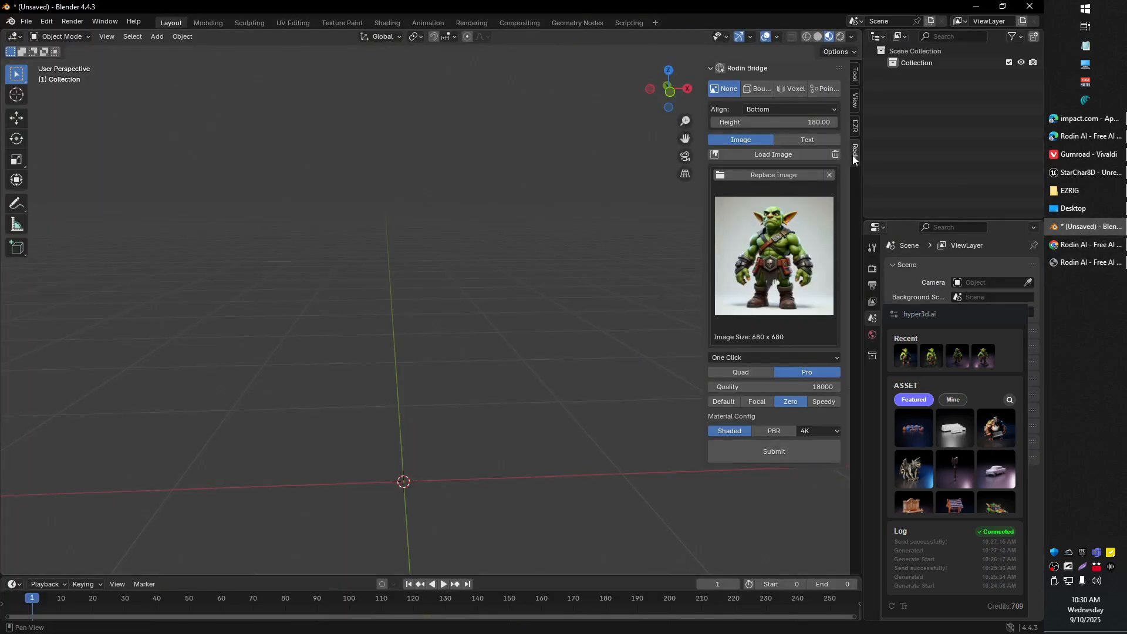
{"action": "mouse_move", "coordinate": [847, 167]}
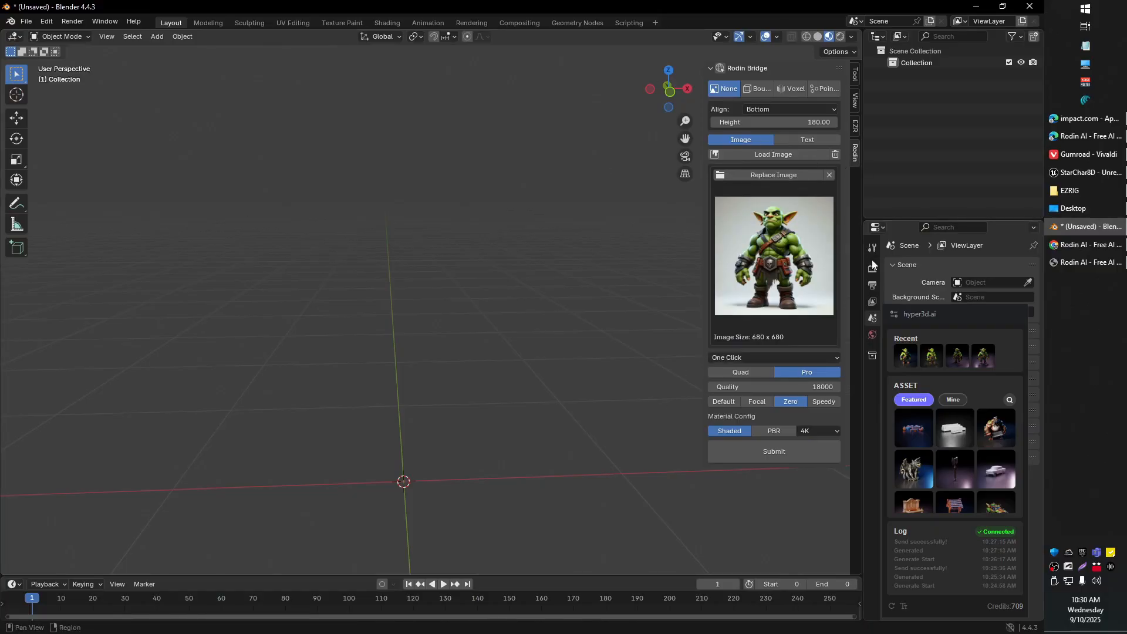
{"action": "mouse_move", "coordinate": [769, 283]}
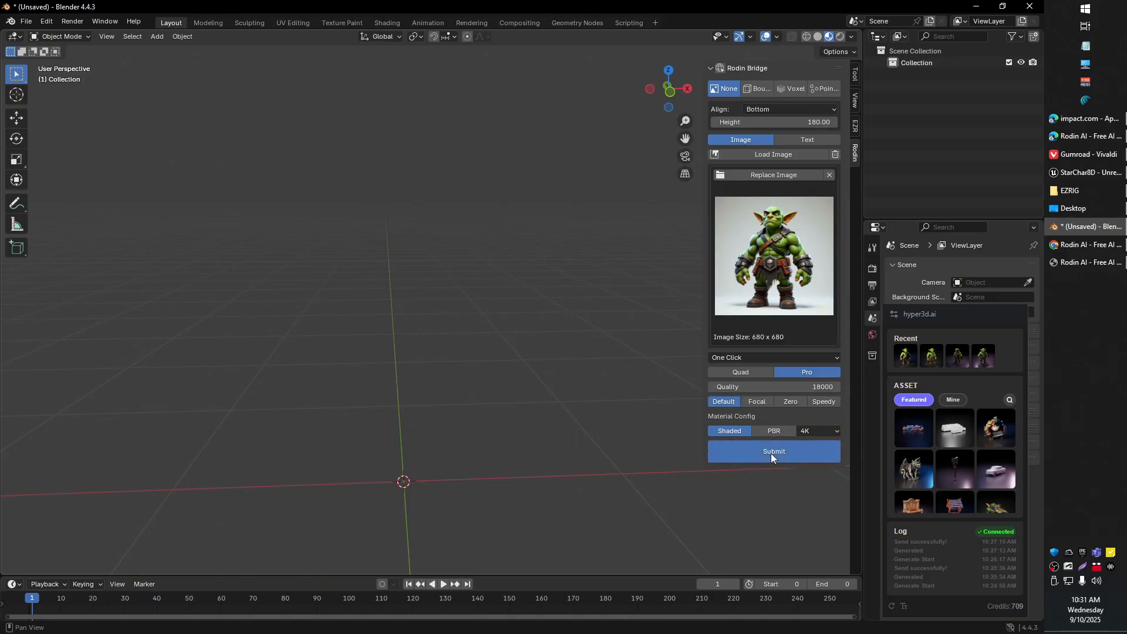
Submit the goblin reference image from the Rodin Bridge panel to start 3D generation
{"action": "left_click", "coordinate": [774, 451]}
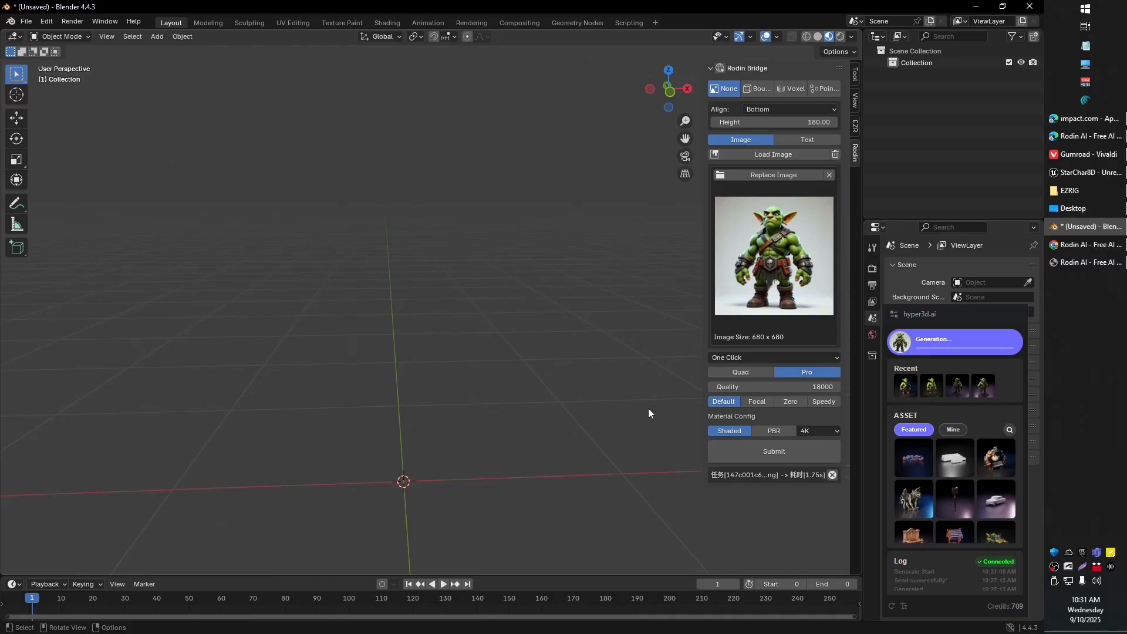
{"action": "mouse_move", "coordinate": [775, 243]}
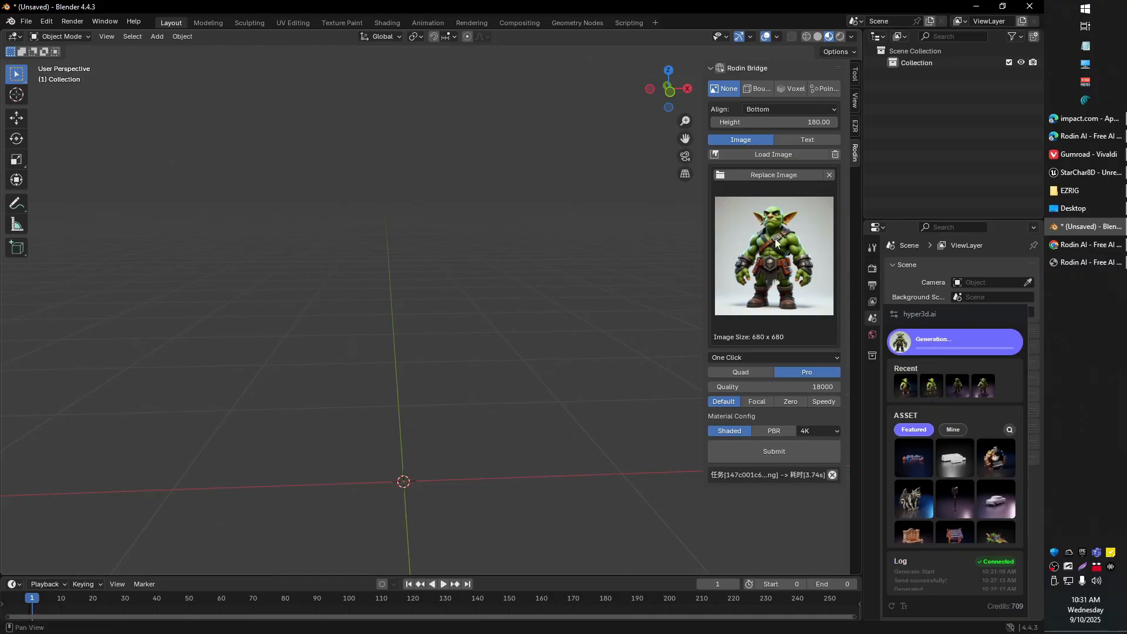
{"action": "mouse_move", "coordinate": [809, 268]}
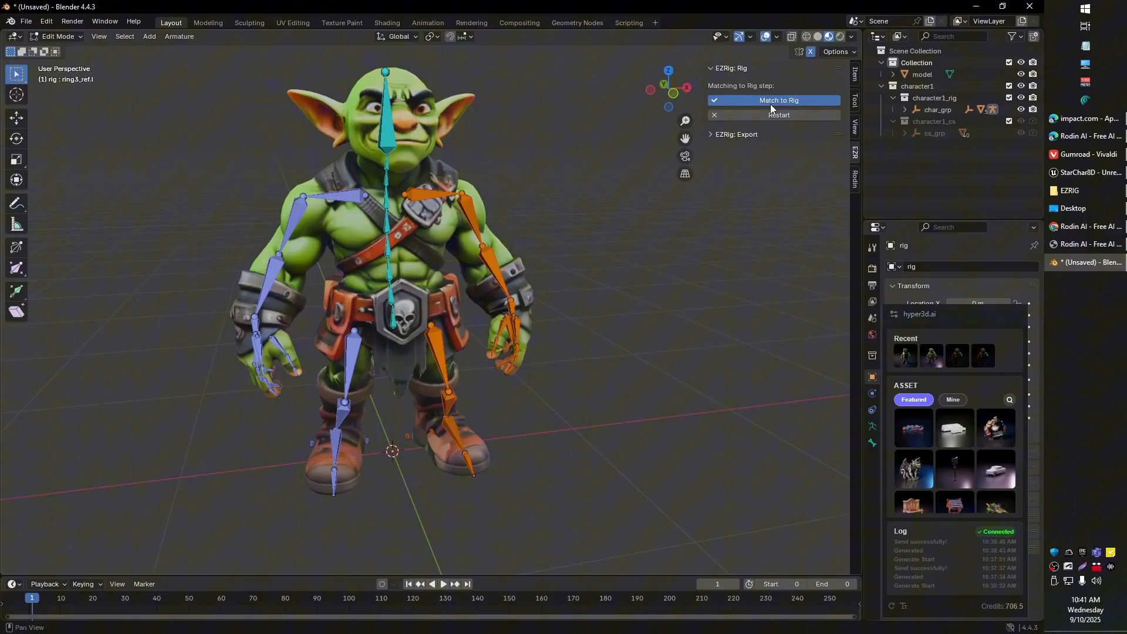
Match the EZRig control rig, then bind the goblin mesh to it with Voxelized weighting
{"action": "left_click", "coordinate": [774, 100]}
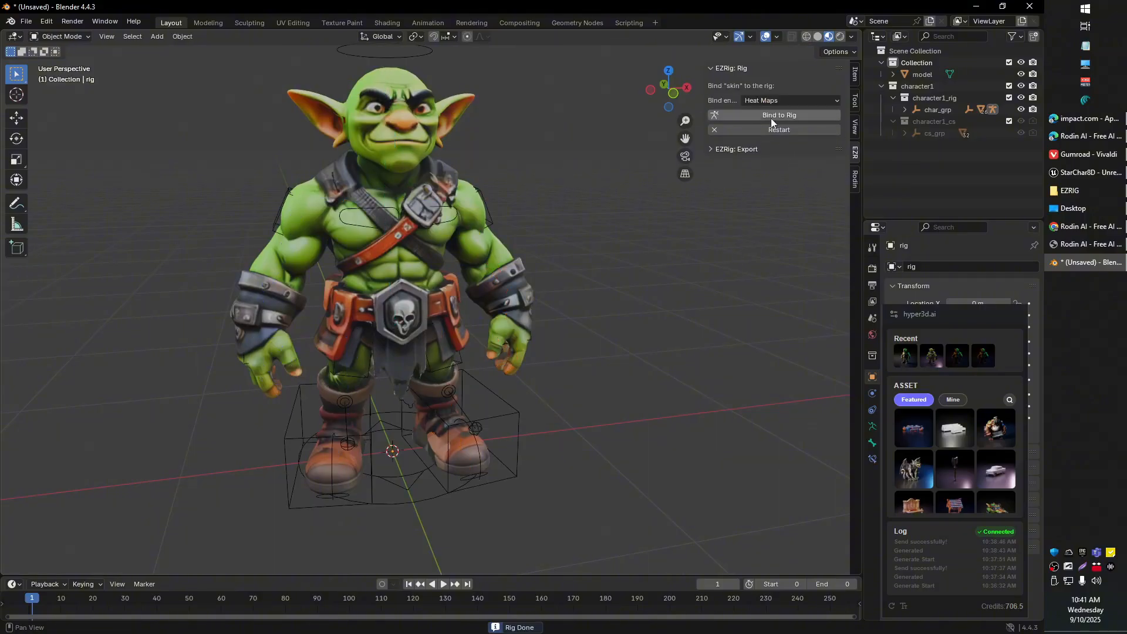
{"action": "left_click", "coordinate": [769, 100]}
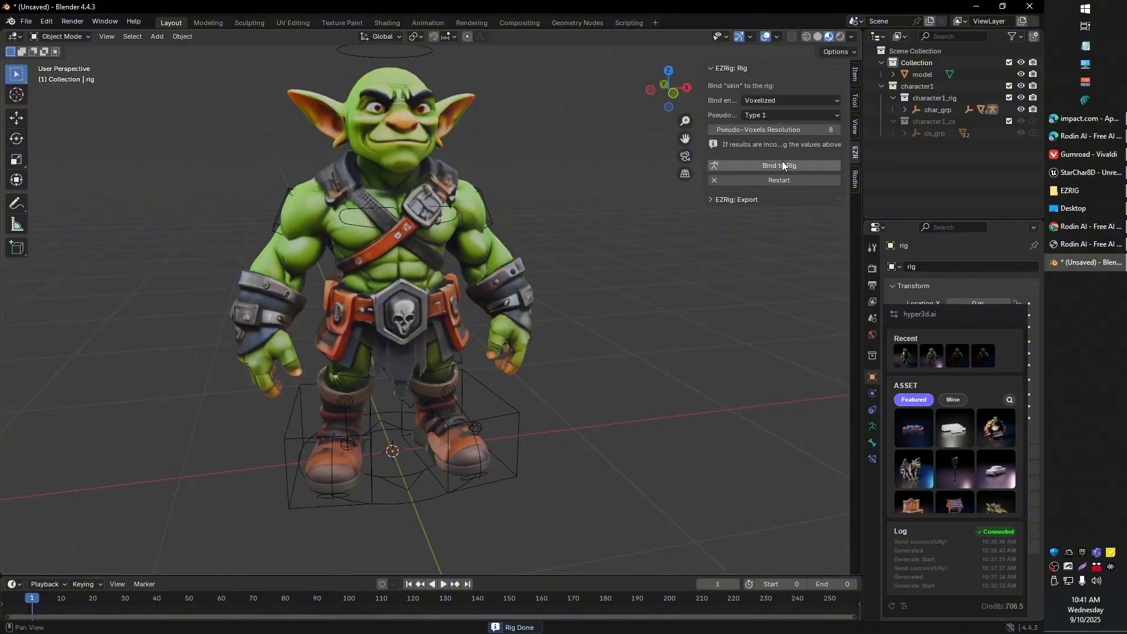
{"action": "left_click", "coordinate": [778, 166]}
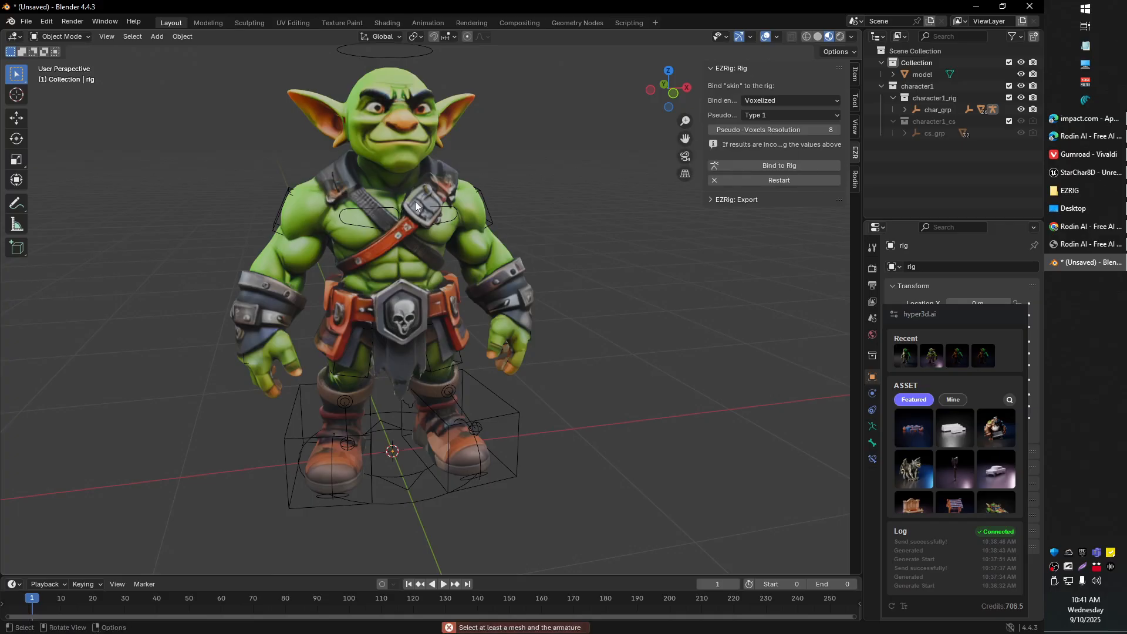
{"action": "left_click", "coordinate": [922, 74]}
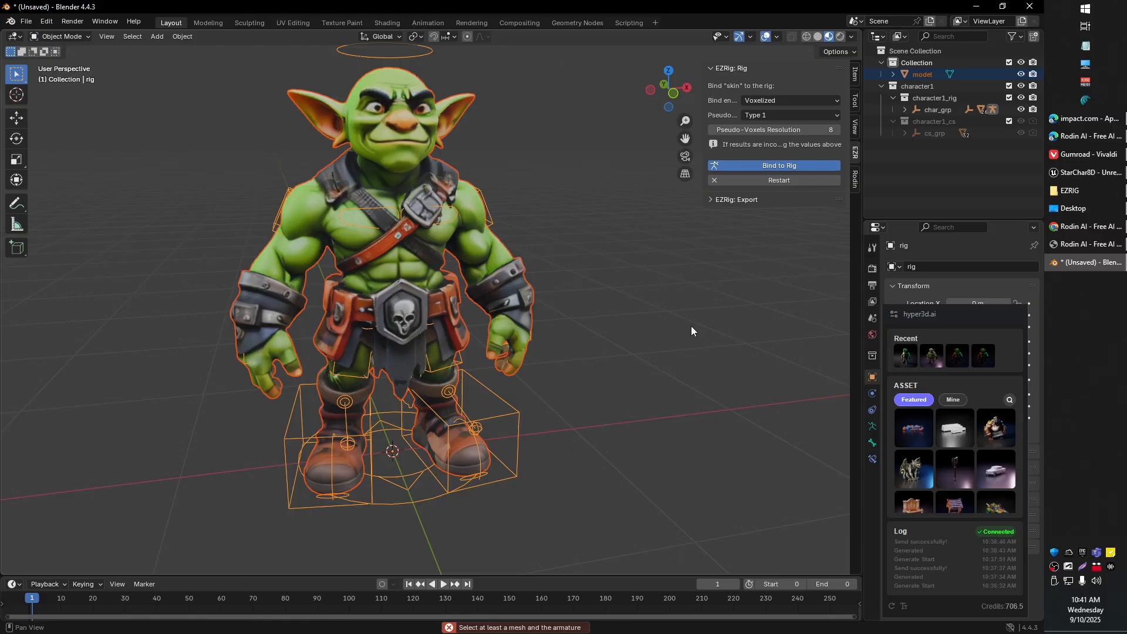
{"action": "left_click", "coordinate": [61, 36]}
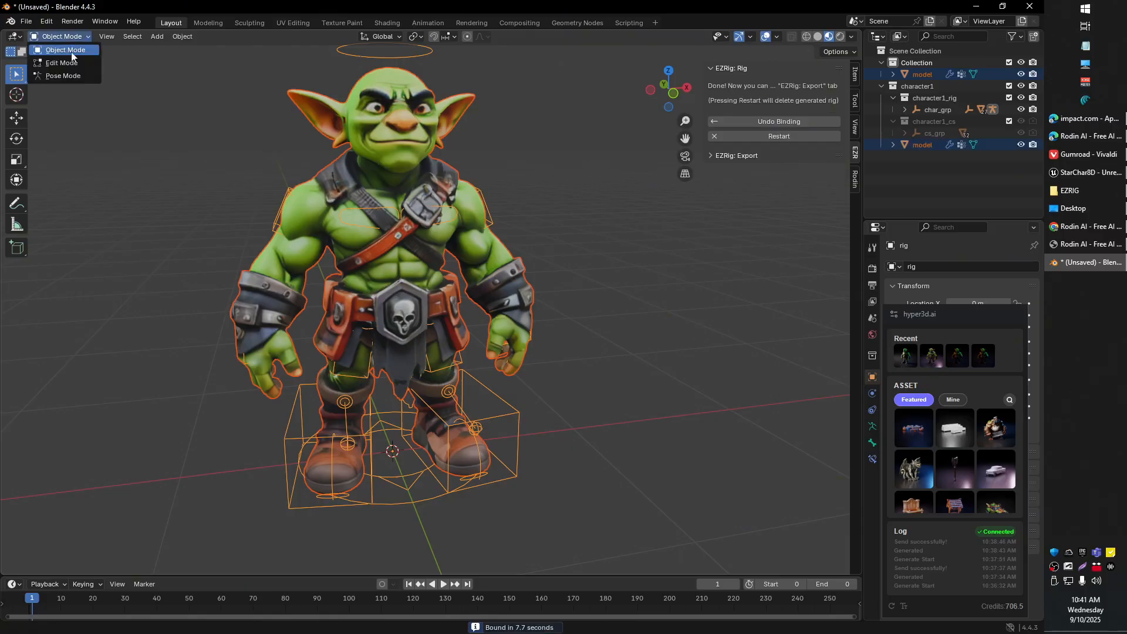
In Pose Mode, move the c_hand_ik.l hand control to check that the arm deforms
{"action": "left_click", "coordinate": [63, 75]}
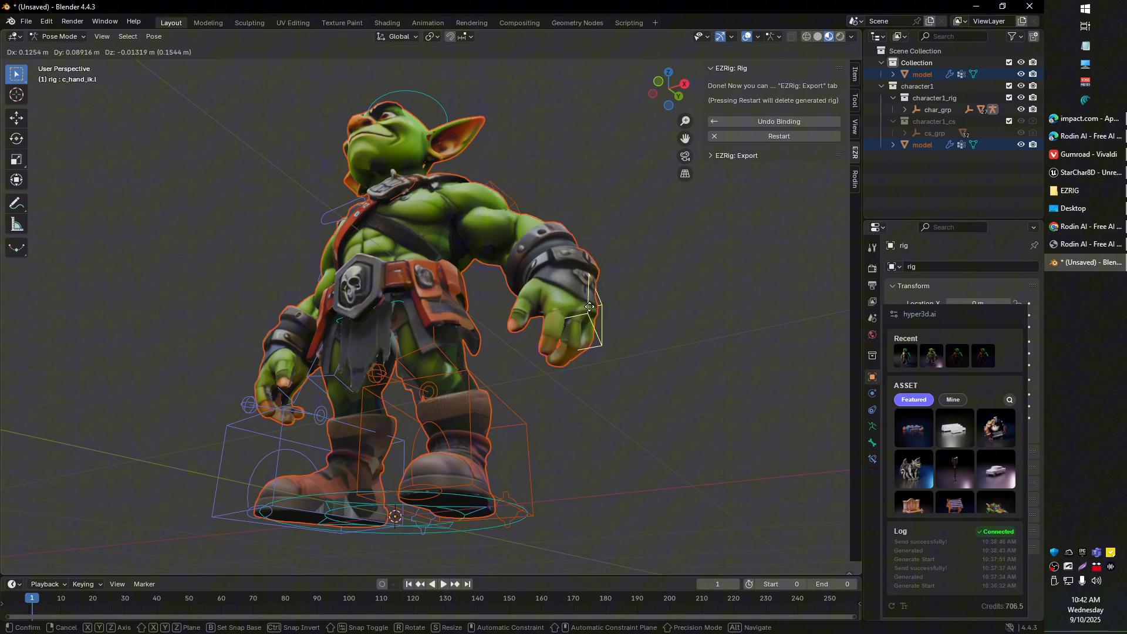
{"action": "left_click_drag", "start_coordinate": [590, 307], "coordinate": [518, 270]}
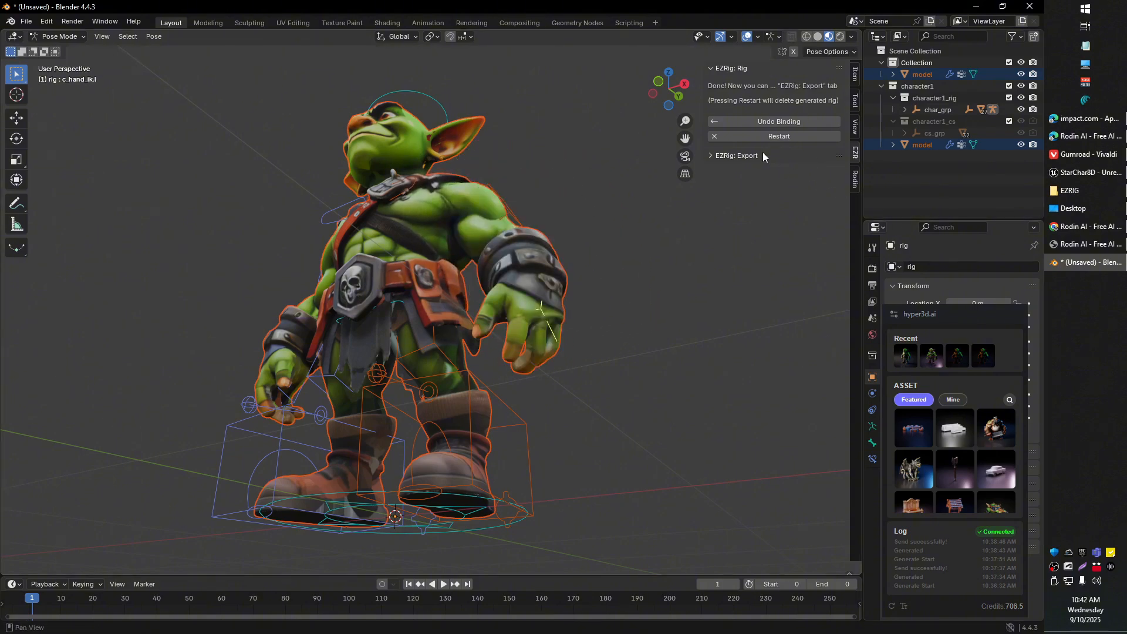
Export the rigged goblin with EZRig FBX Export to the Desktop as ue5.fbx
{"action": "left_click", "coordinate": [734, 155]}
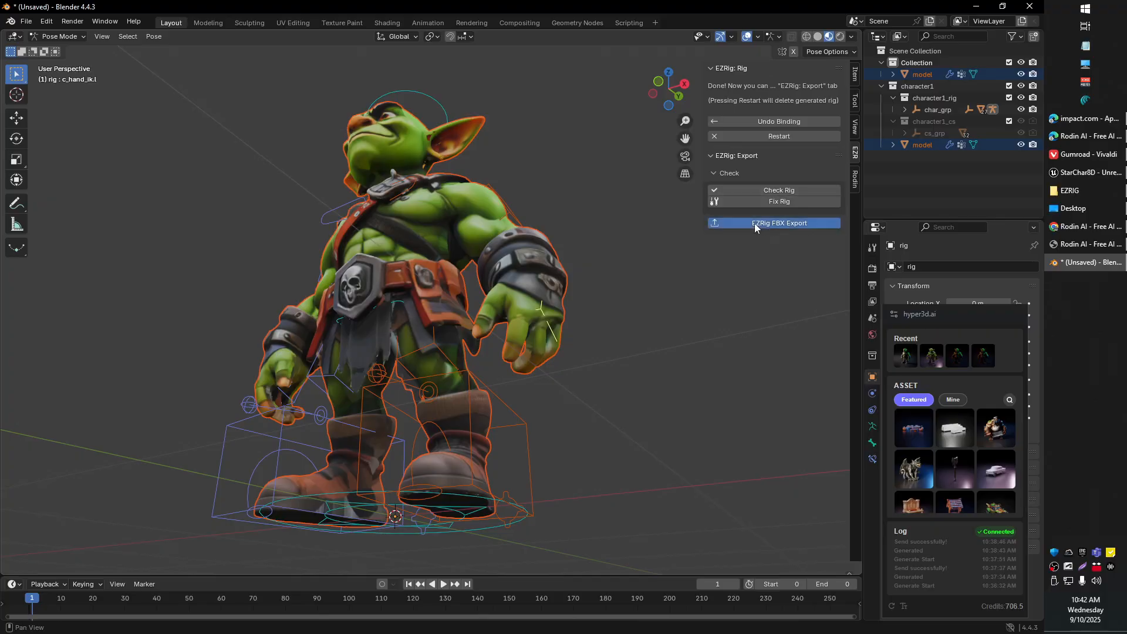
{"action": "left_click", "coordinate": [772, 223]}
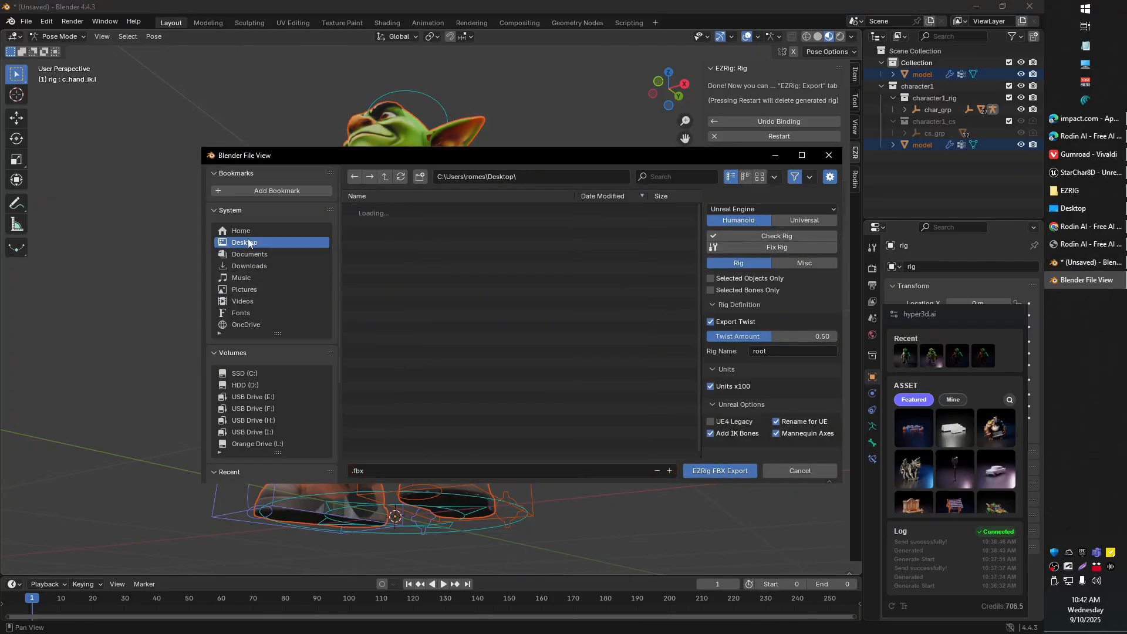
{"action": "left_click", "coordinate": [244, 243]}
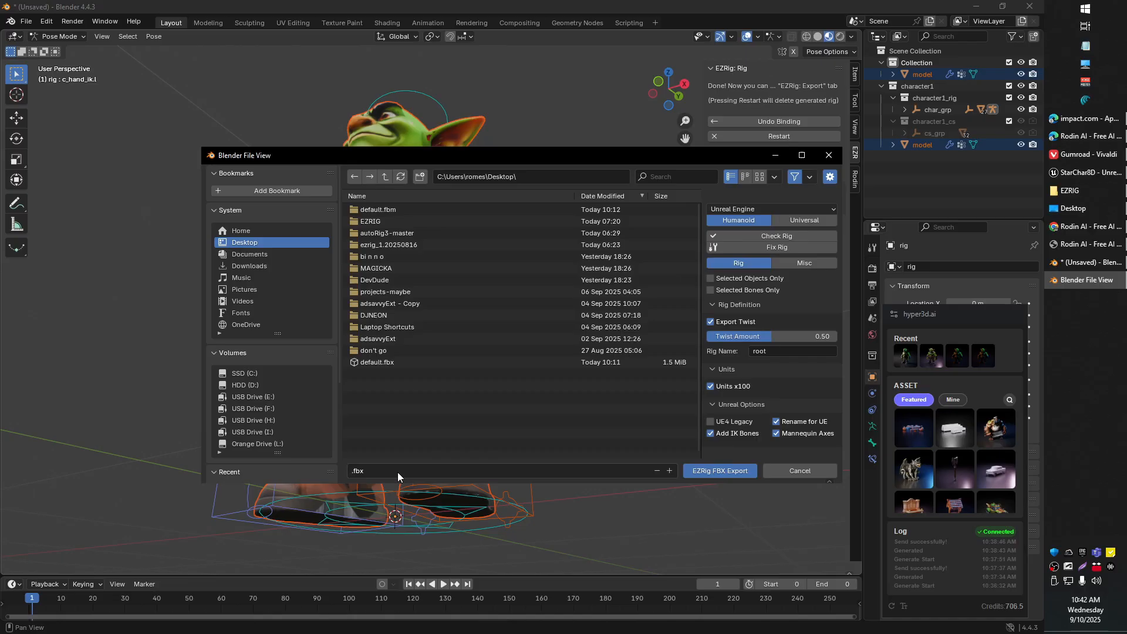
{"action": "left_click", "coordinate": [503, 471]}
{"action": "type", "text": "ue5"}
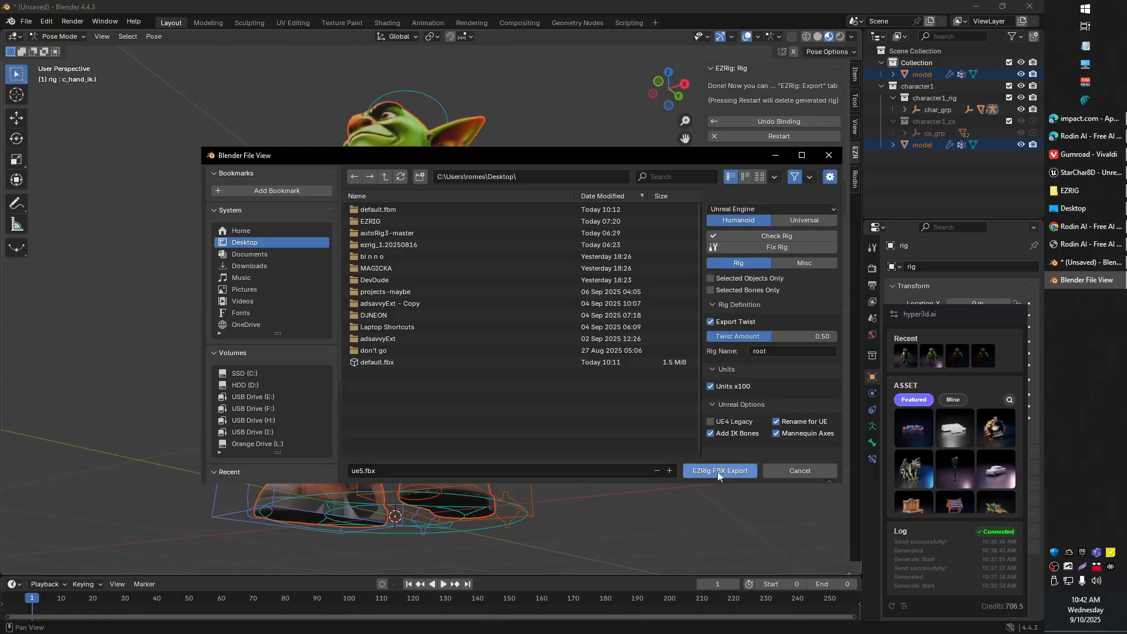
{"action": "left_click", "coordinate": [719, 471]}
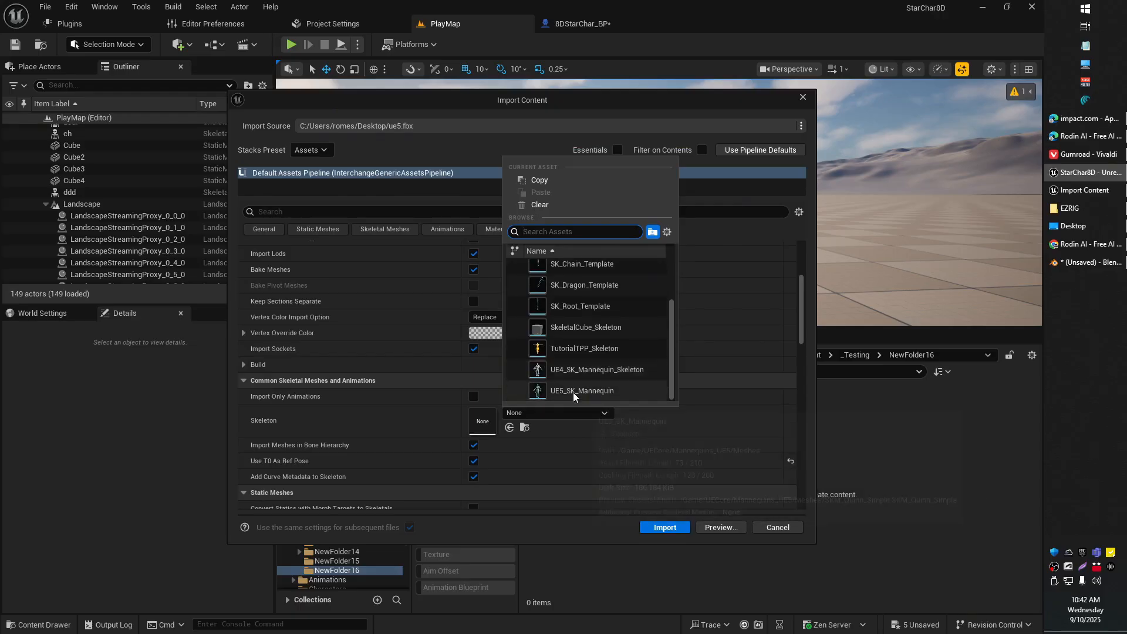
Import ue5.fbx into Unreal using UE5_SK_Mannequin as the skeleton
{"action": "left_click", "coordinate": [582, 391]}
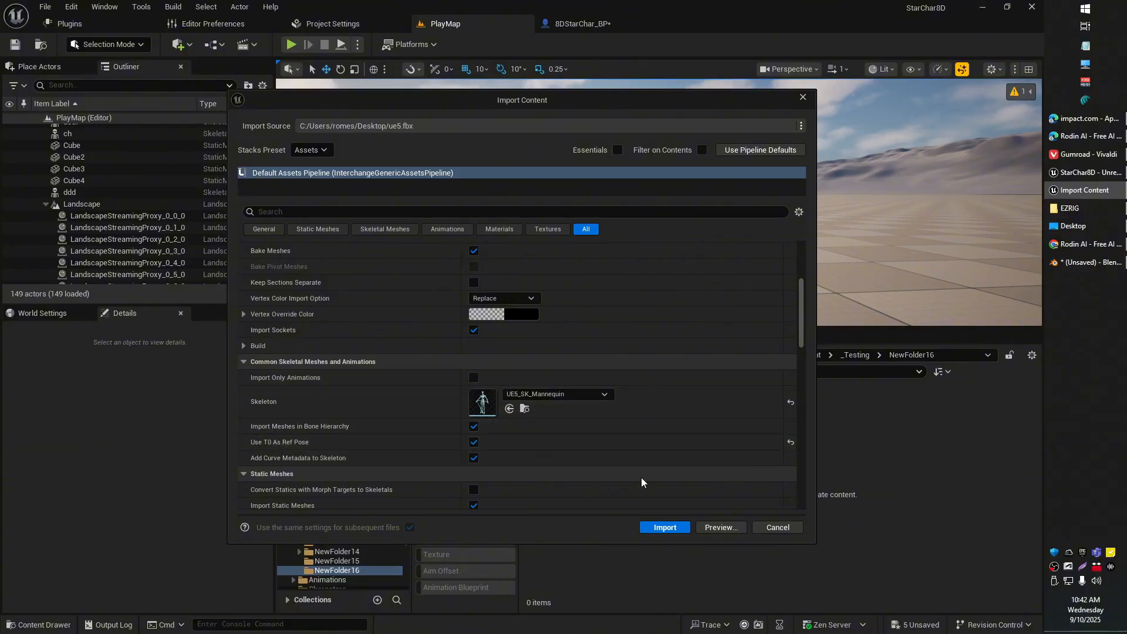
{"action": "left_click", "coordinate": [664, 528]}
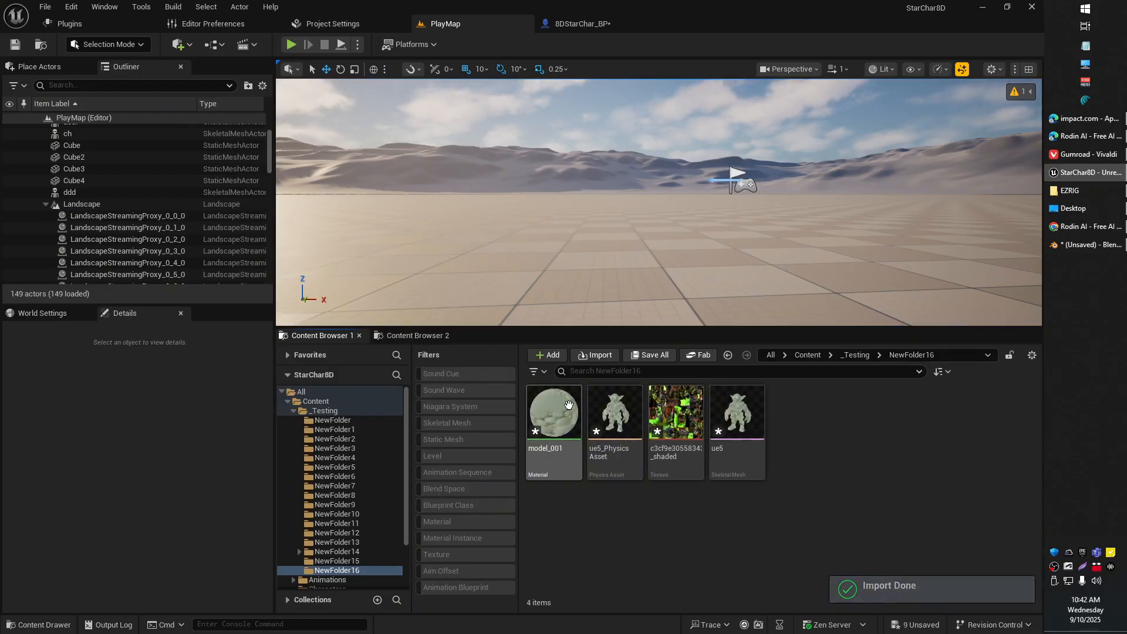
Connect the texture in the model_001 material and place the ue5 goblin in the level
{"action": "left_click", "coordinate": [674, 412]}
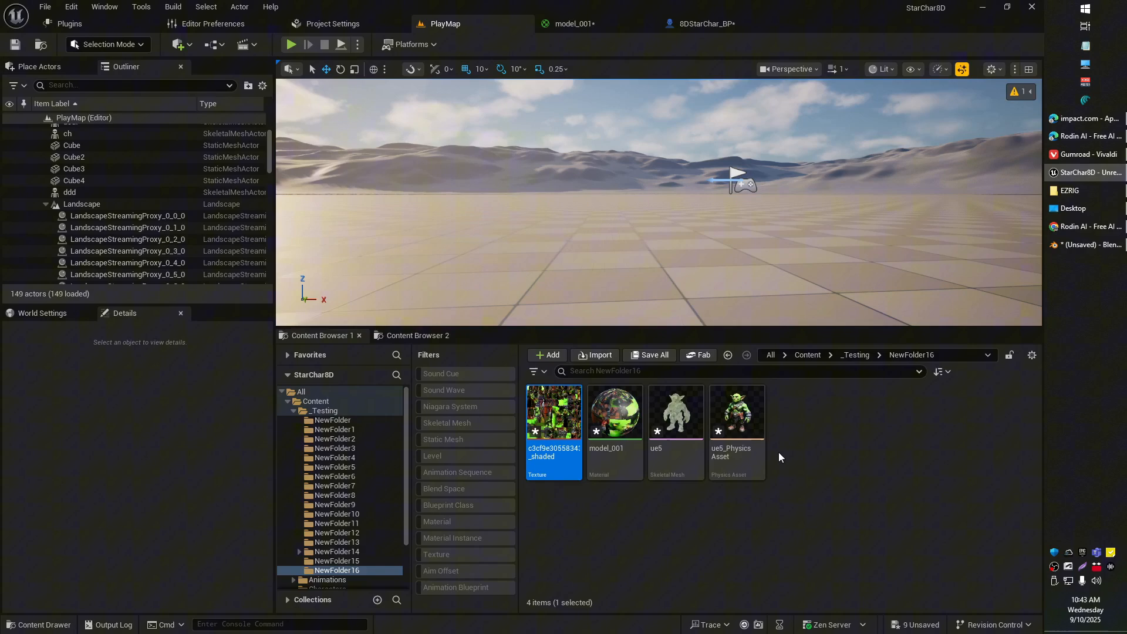
{"action": "left_click", "coordinate": [675, 412]}
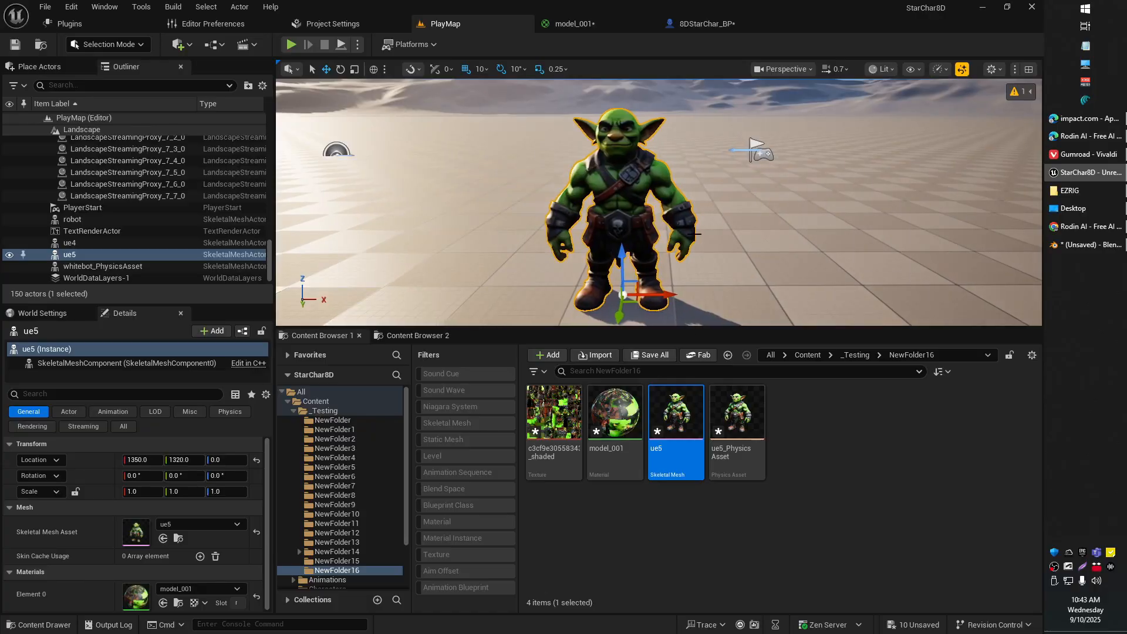
{"action": "left_click", "coordinate": [704, 23]}
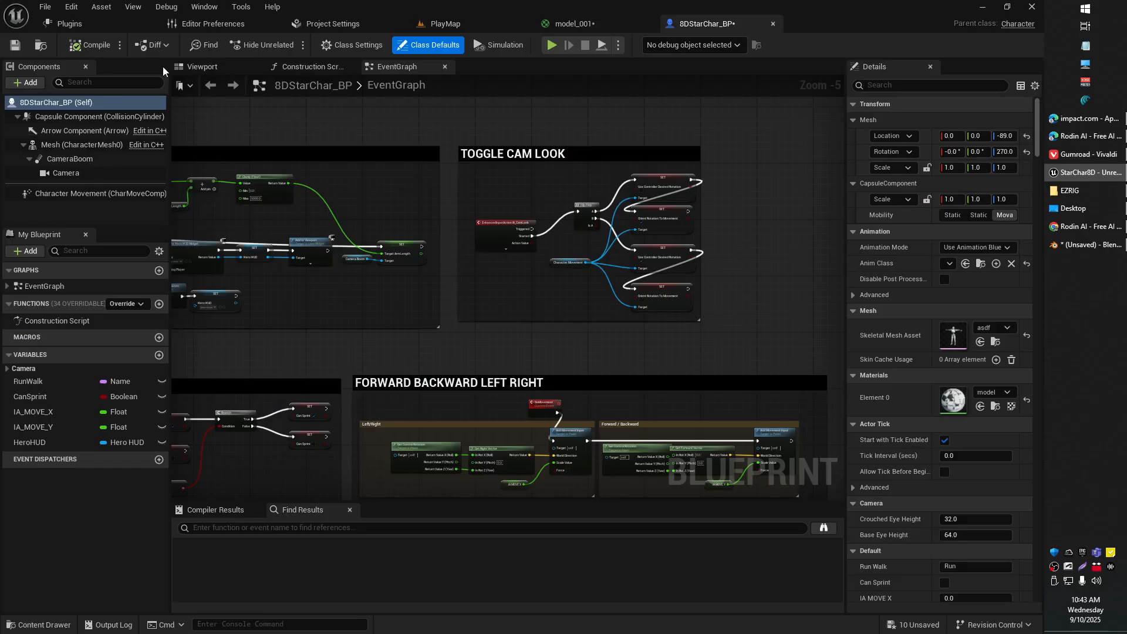
{"action": "left_click", "coordinate": [202, 66]}
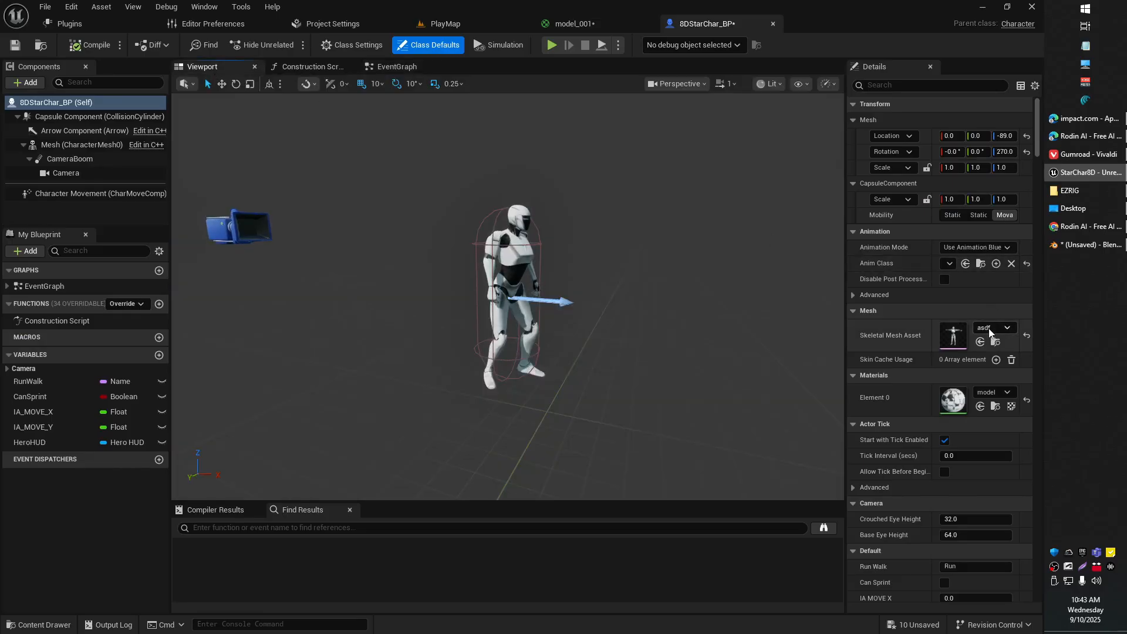
{"action": "left_click", "coordinate": [1007, 327]}
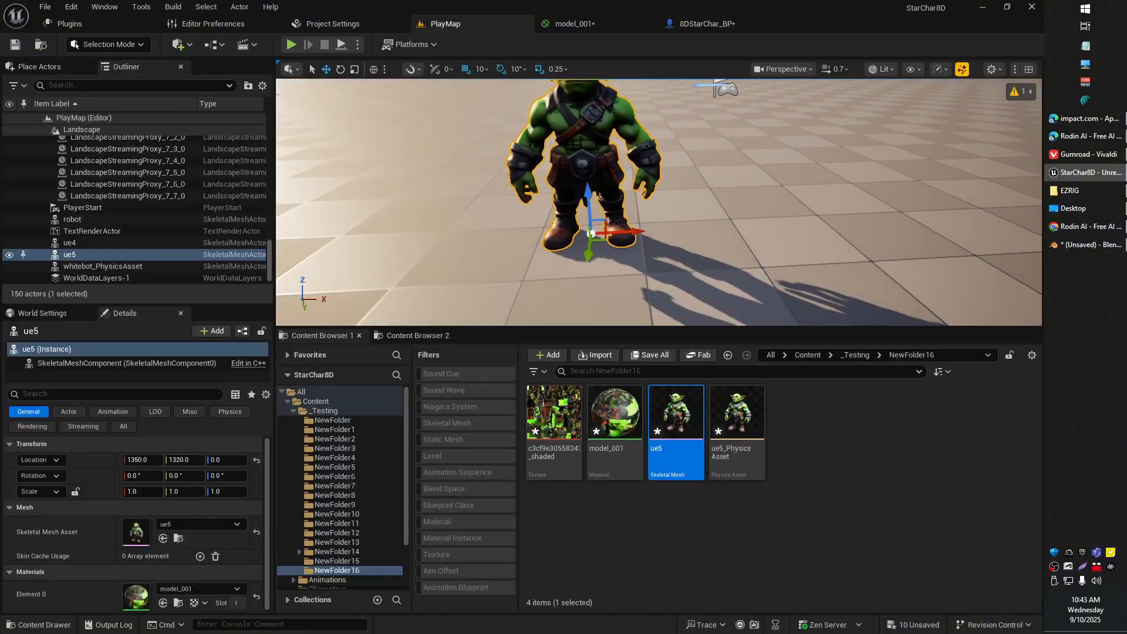
{"action": "left_click", "coordinate": [291, 44]}
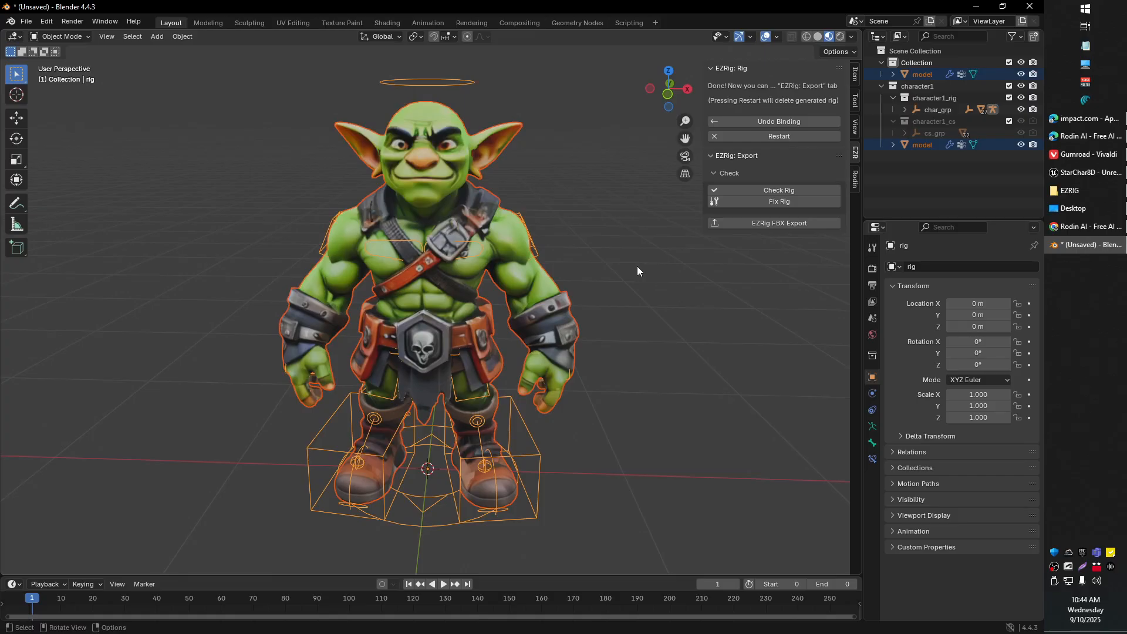
{"action": "mouse_move", "coordinate": [529, 195]}
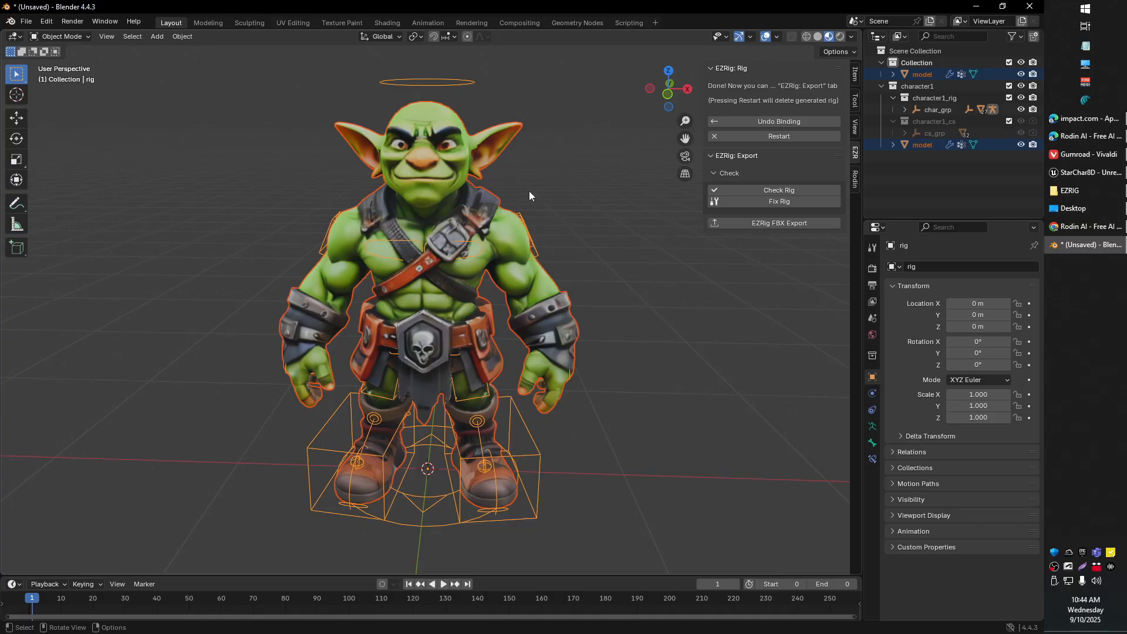